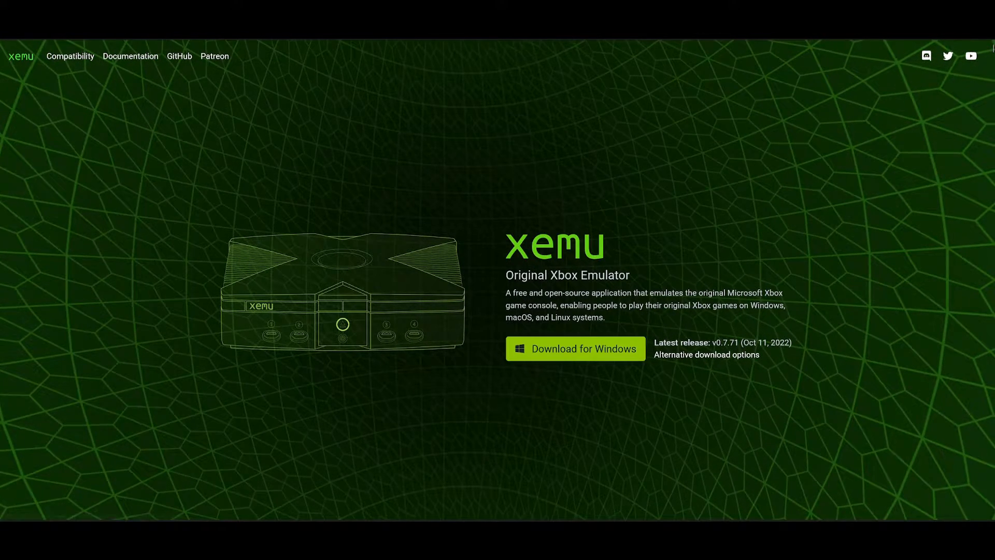
# Bring up the Required Files page listing the MCPX ROM, BIOS and hard disk images
pyautogui.scroll(-3)
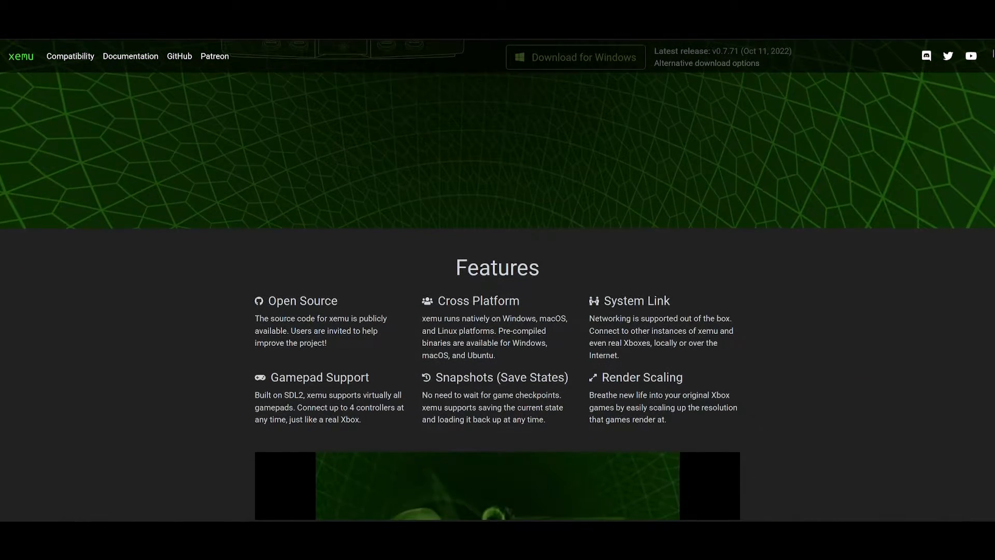
pyautogui.scroll(-3)
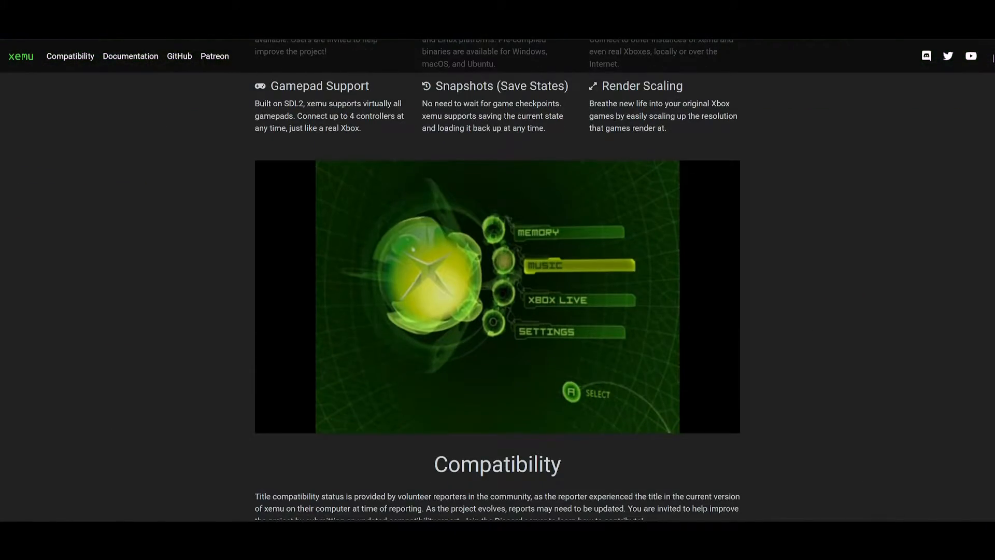
pyautogui.scroll(-3)
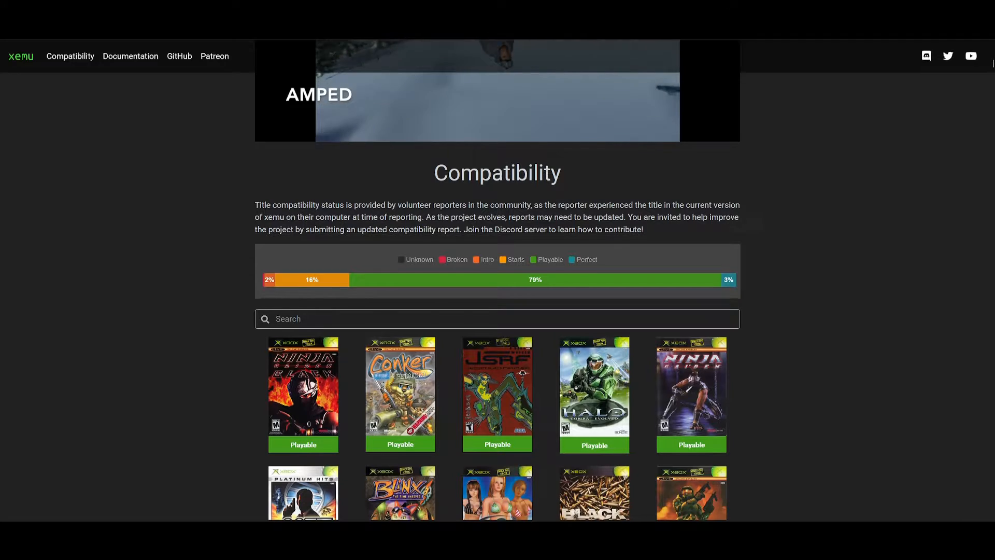
pyautogui.scroll(-3)
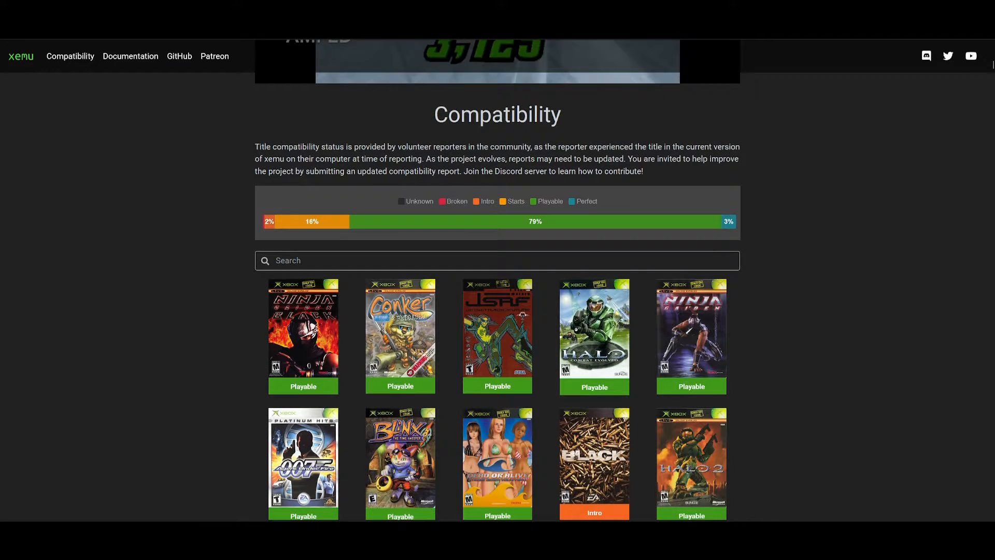
pyautogui.scroll(-3)
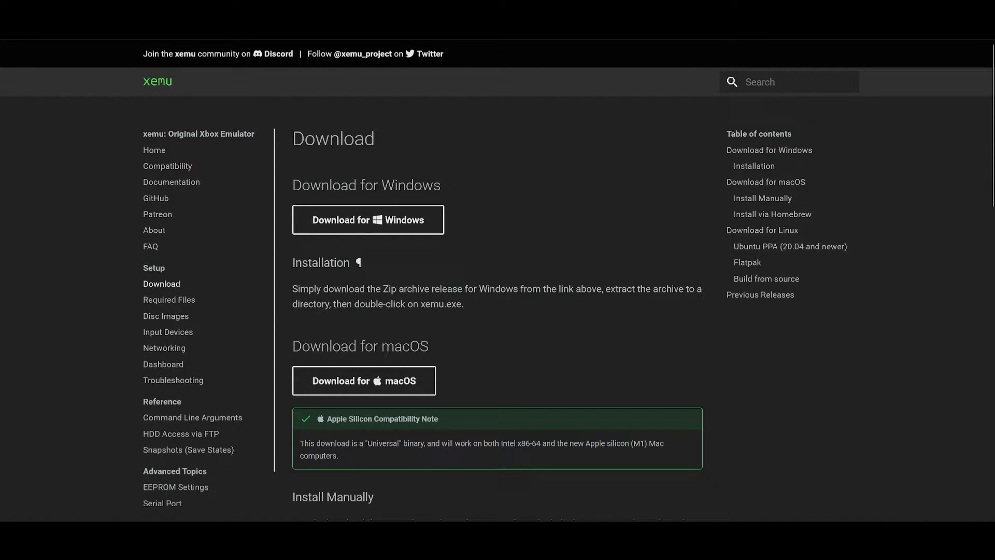
pyautogui.scroll(-3)
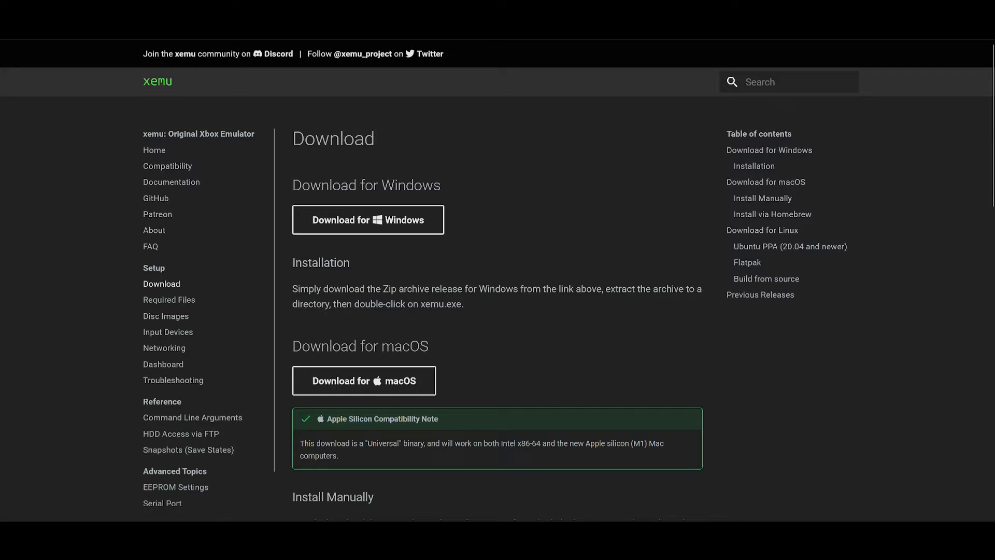
pyautogui.click(169, 298)
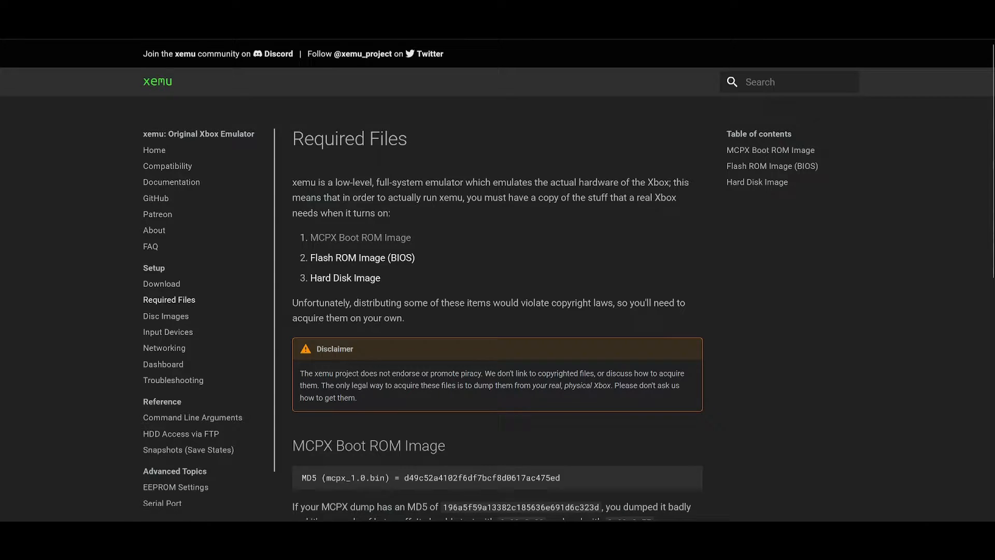
pyautogui.moveTo(359, 238)
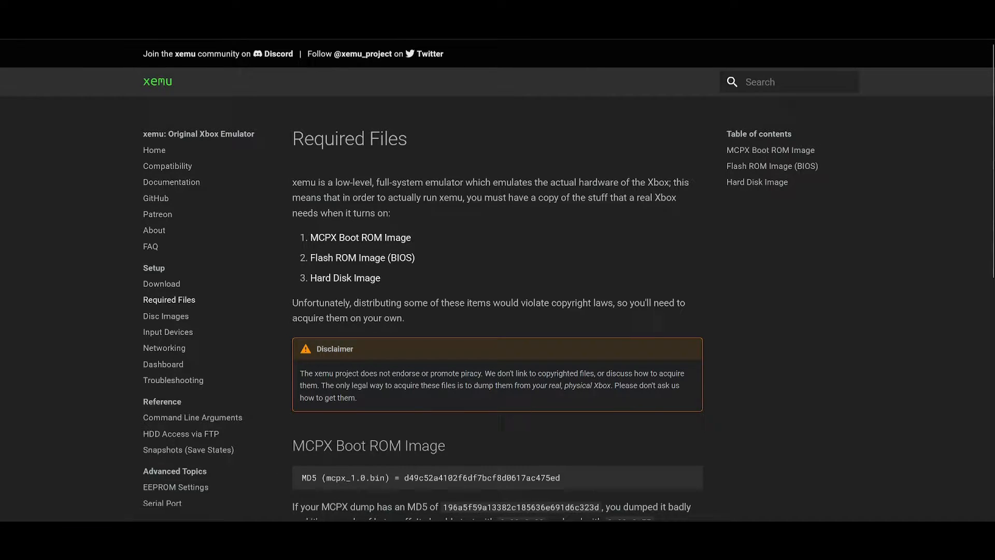
pyautogui.moveTo(346, 278)
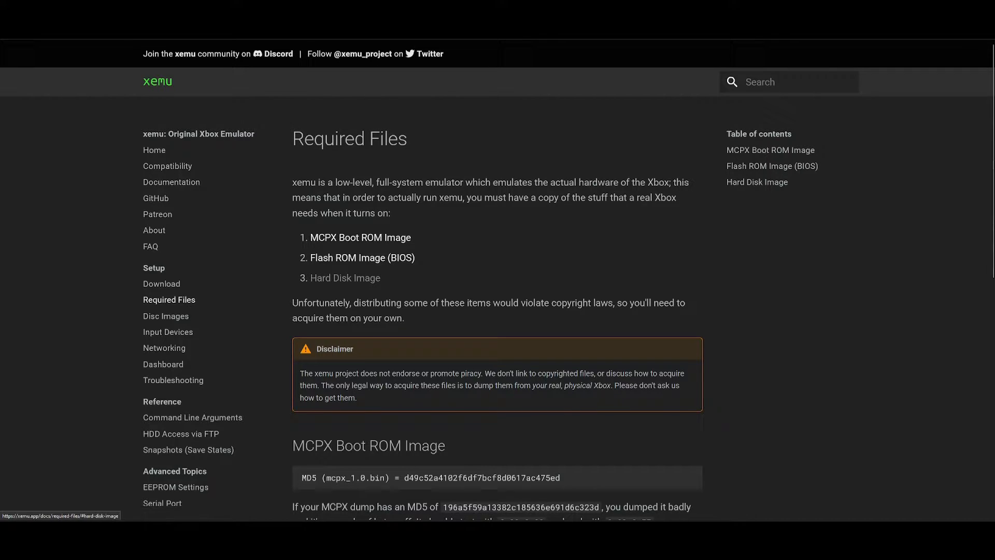
pyautogui.scroll(-3)
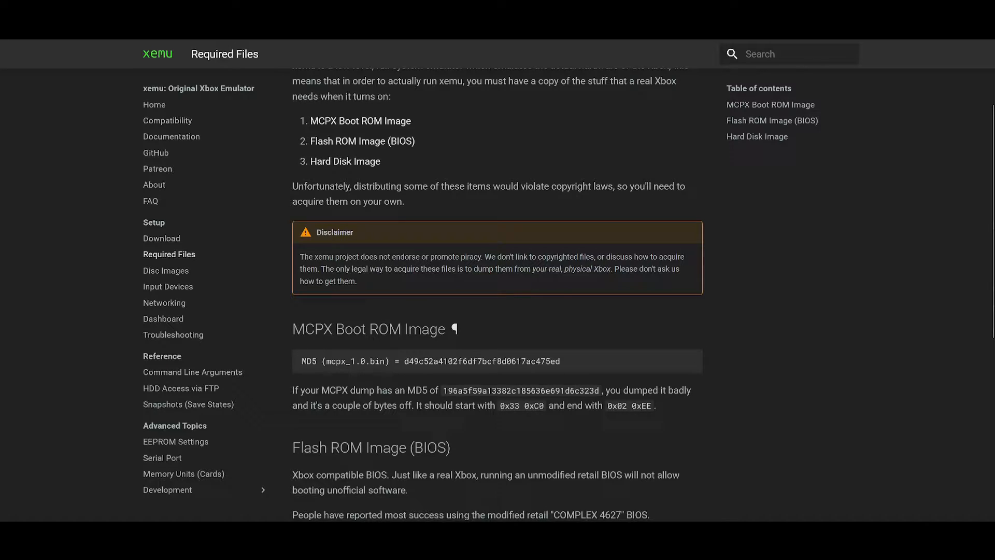
pyautogui.scroll(-3)
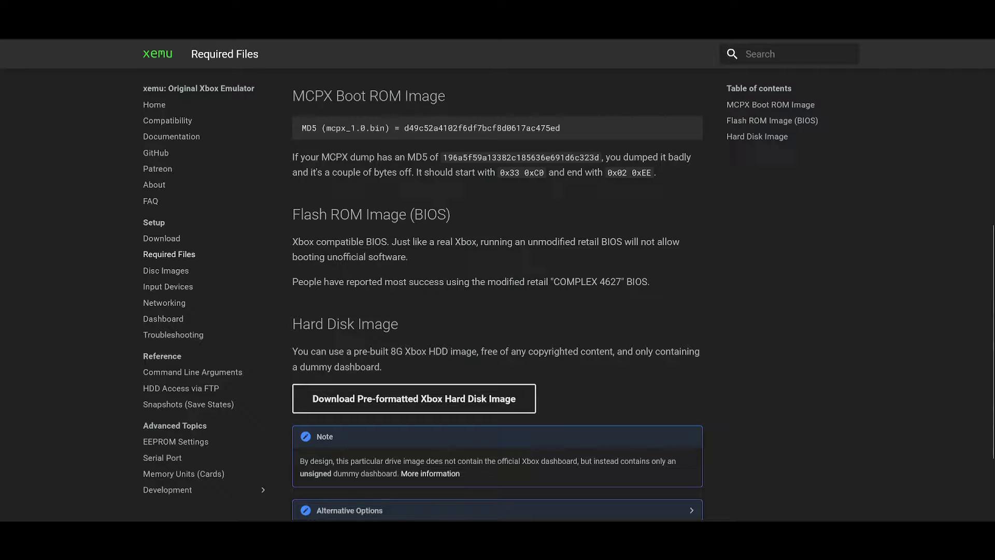
pyautogui.doubleClick(587, 281)
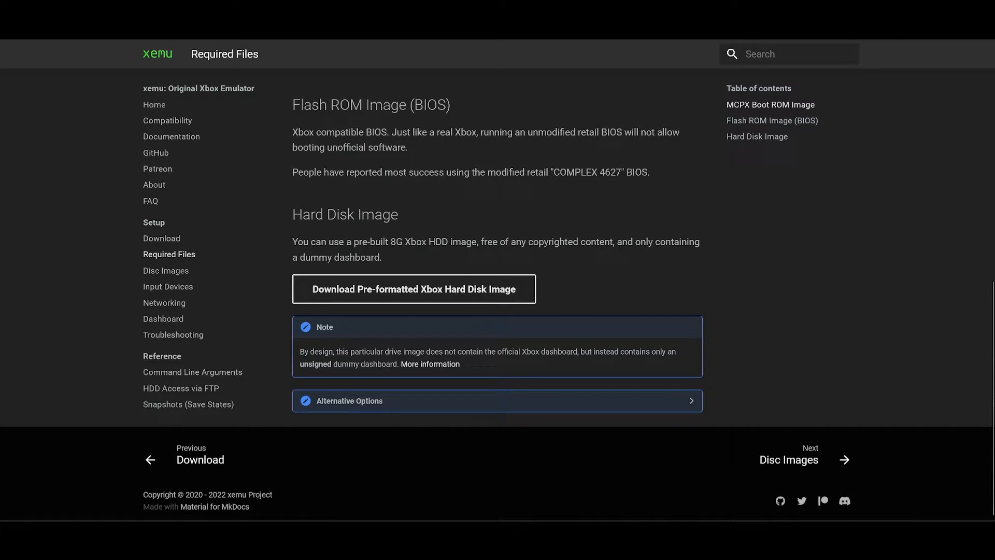
pyautogui.click(348, 400)
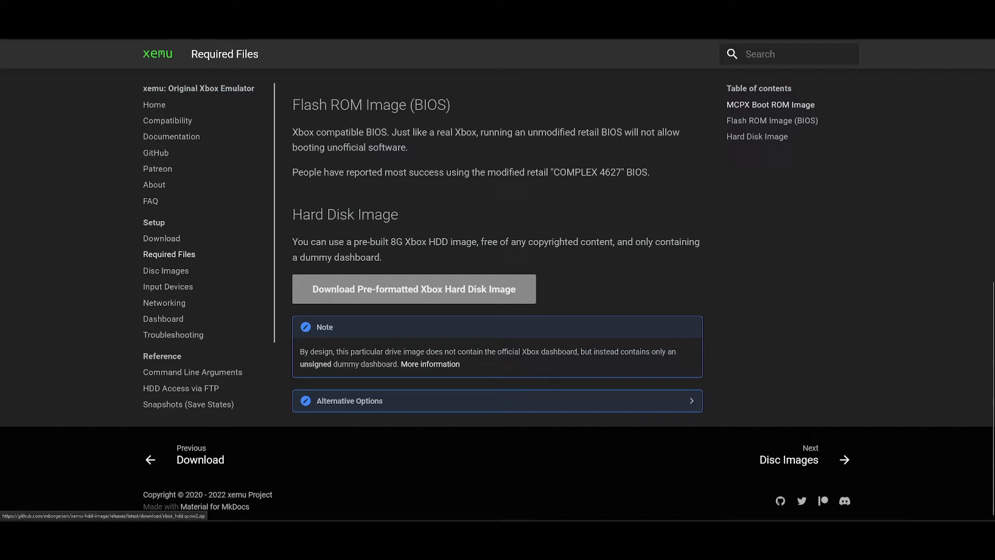
pyautogui.scroll(3)
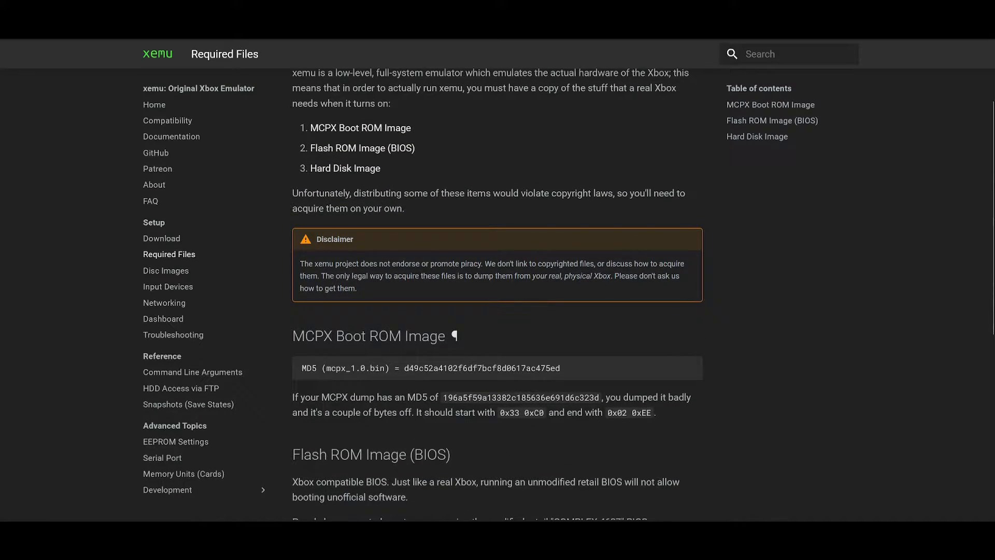
# Show the Disc Images page at the Qwix section and launch Qwix from Start search
pyautogui.click(166, 271)
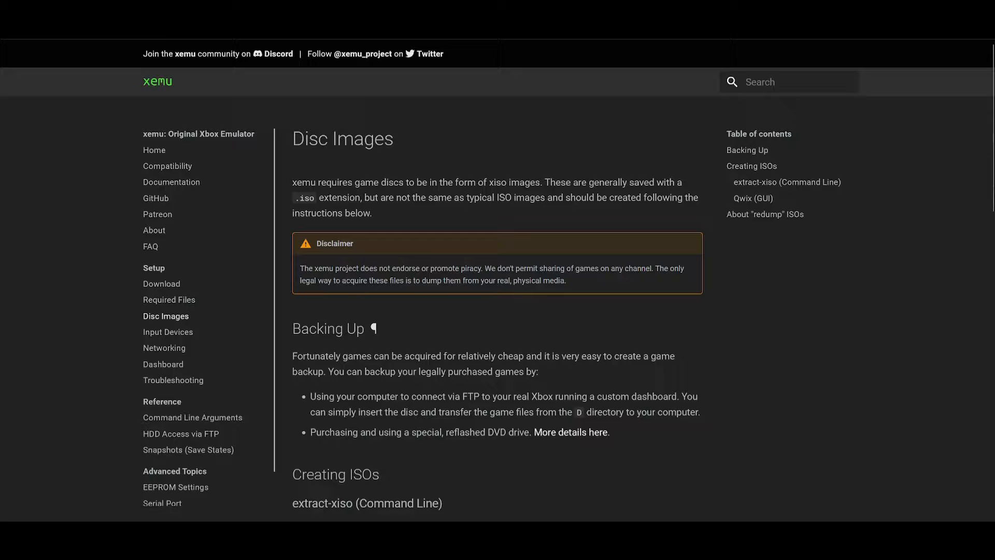
pyautogui.scroll(-3)
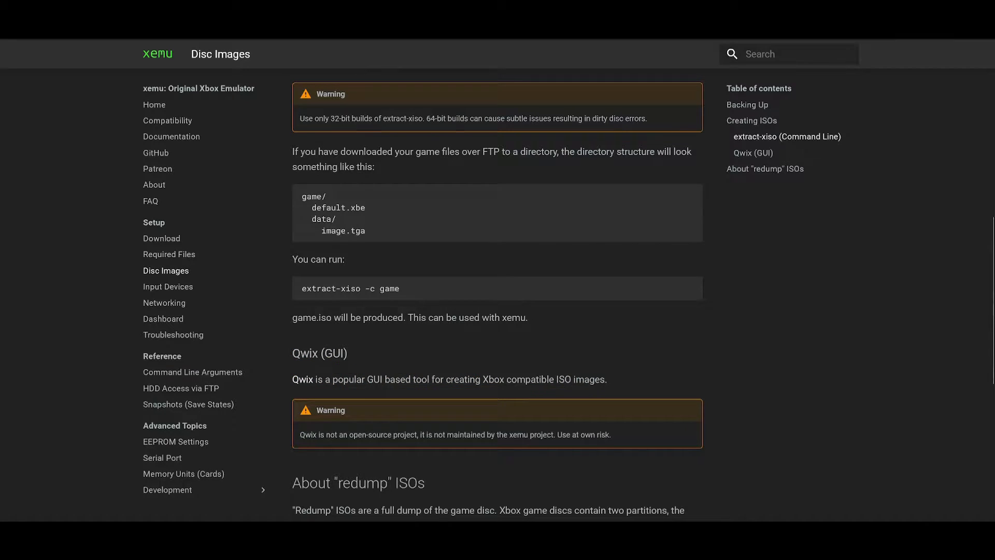
pyautogui.write('qw')
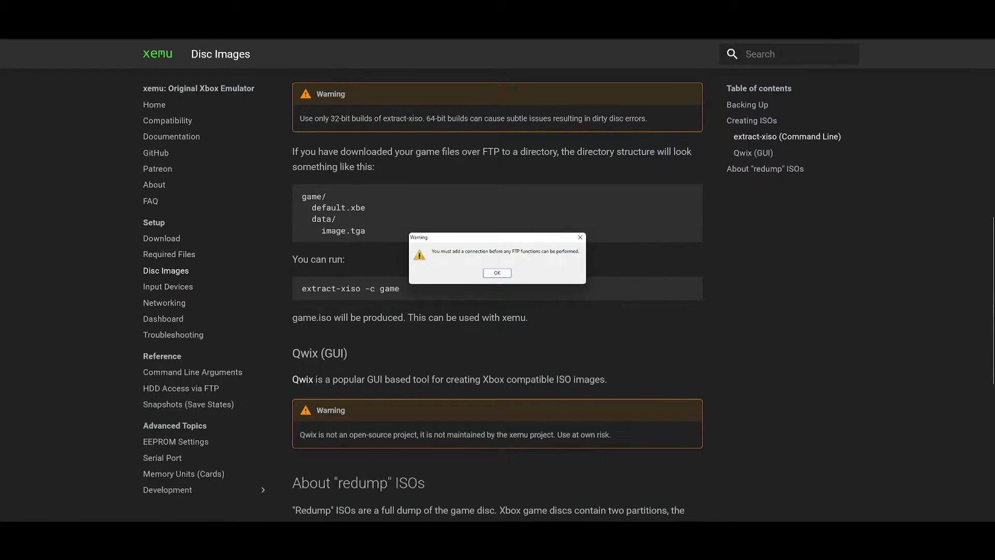
# Dismiss the connection warning and browse Create ISO's source to the NINJAGAIDEN folder
pyautogui.click(496, 273)
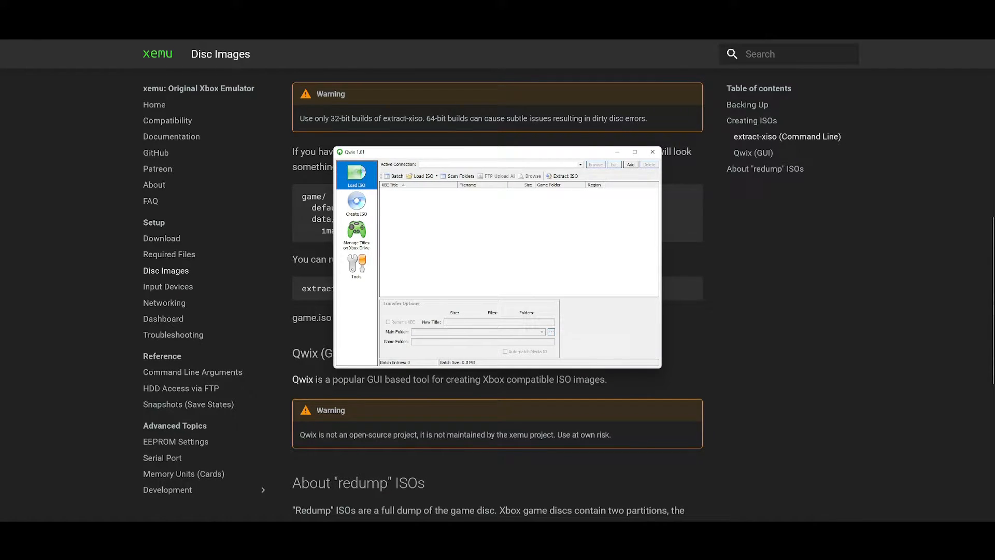
pyautogui.click(356, 203)
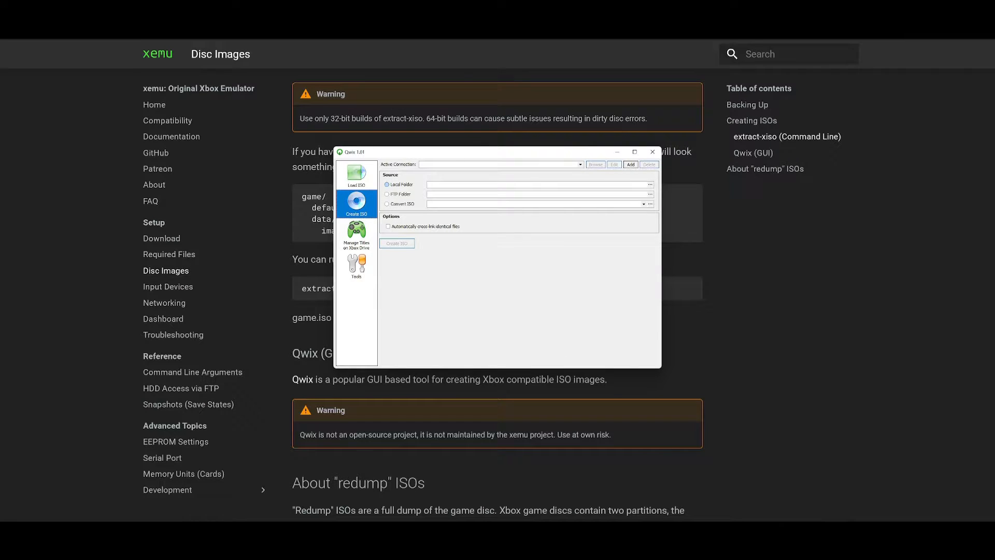
pyautogui.click(649, 184)
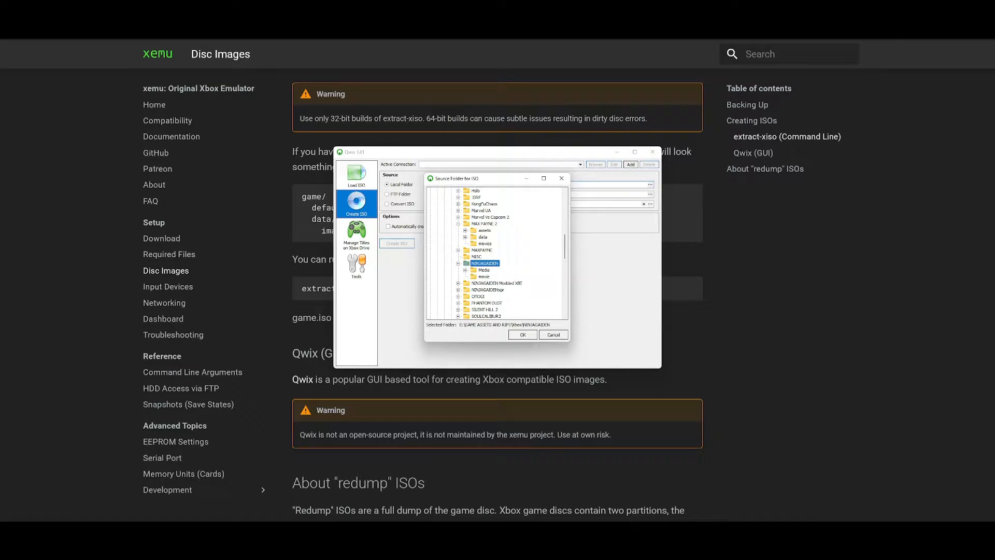
pyautogui.rightClick(476, 256)
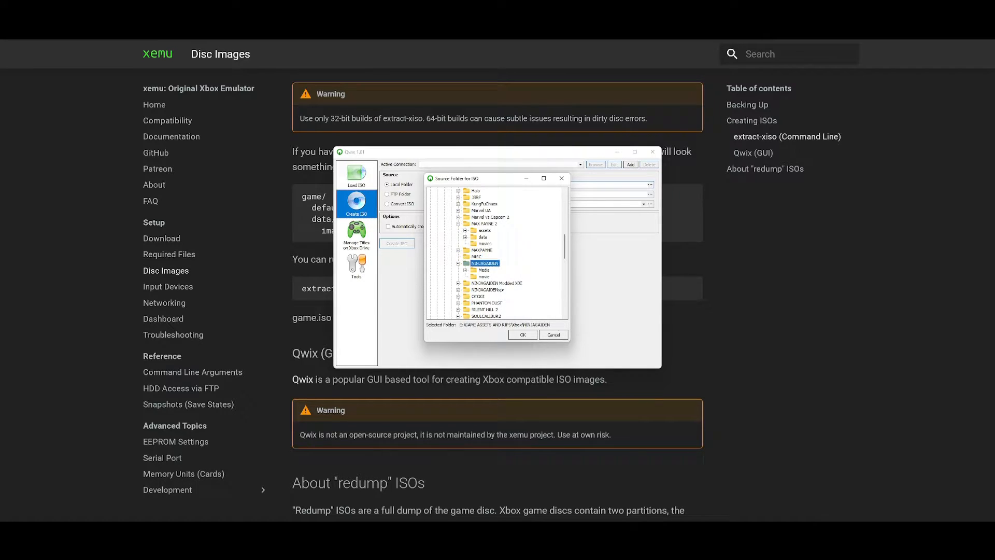
pyautogui.click(522, 335)
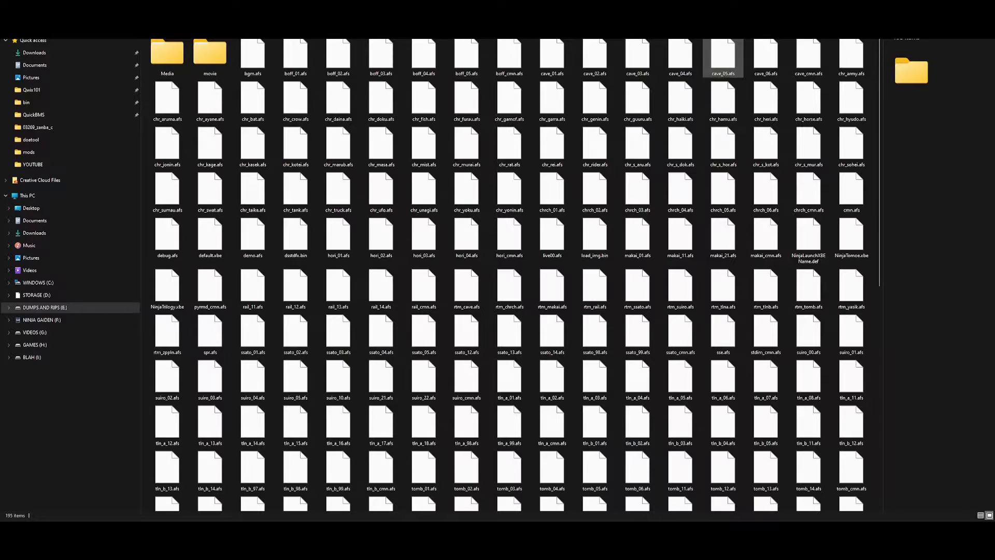
pyautogui.scroll(-3)
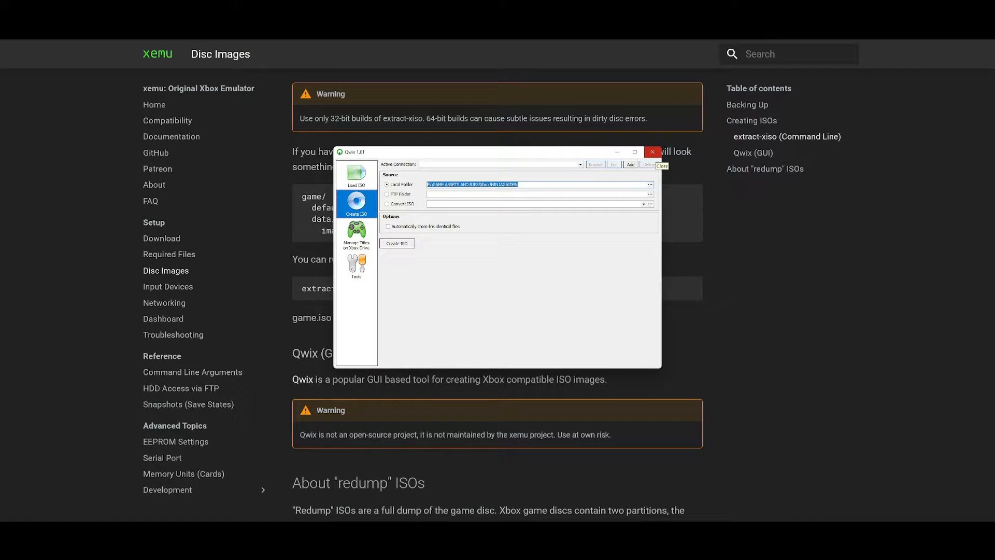
# View Qwix's Tools page, then close Qwix
pyautogui.click(356, 266)
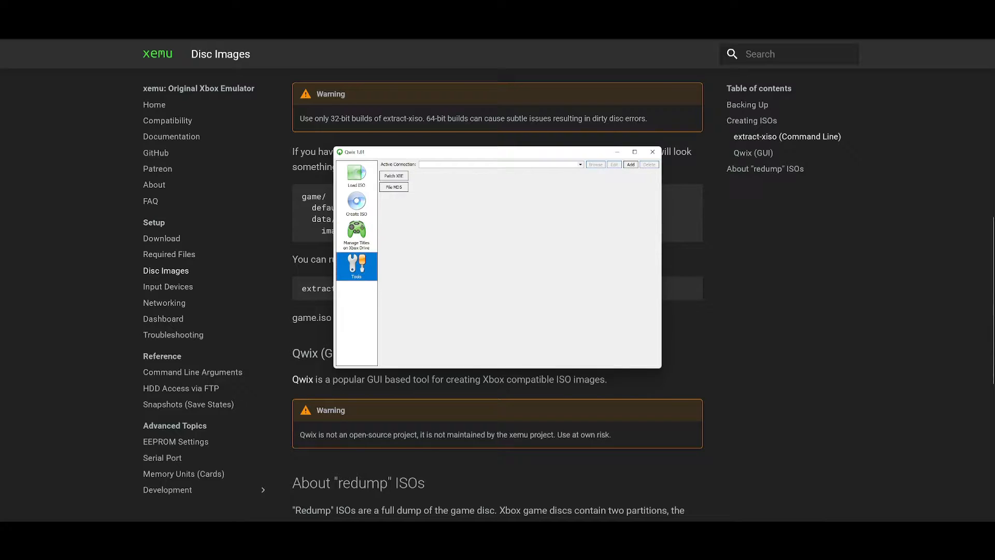
pyautogui.click(652, 151)
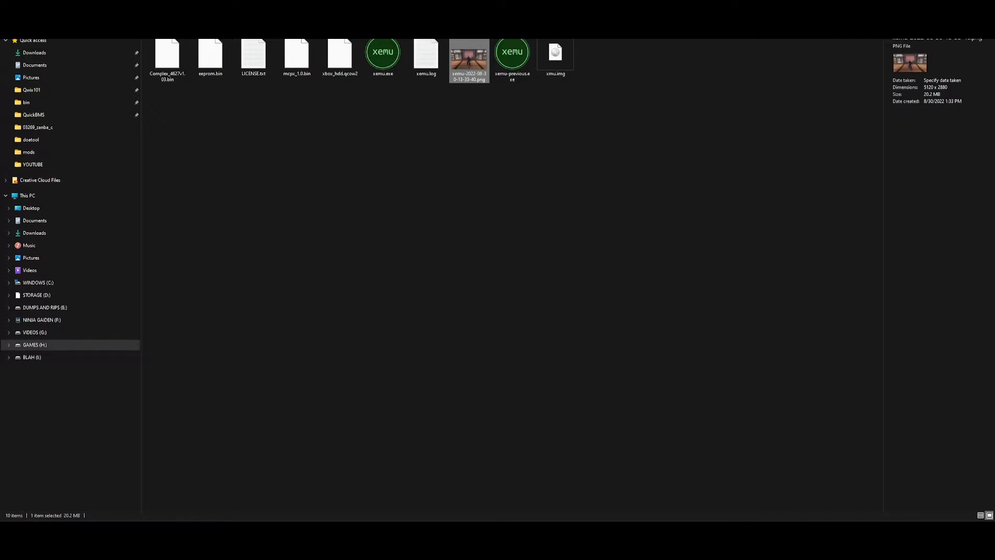
# Review mcpx_1.0.bin, xbox_hdd.qcow2 and Complex_4627v1.03.bin, then launch xemu.exe
pyautogui.click(297, 53)
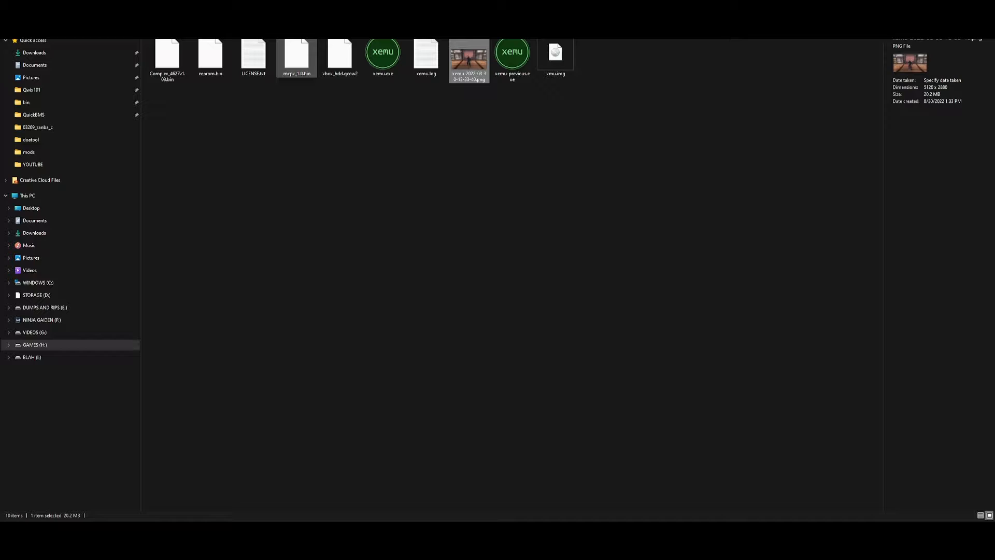
pyautogui.click(296, 51)
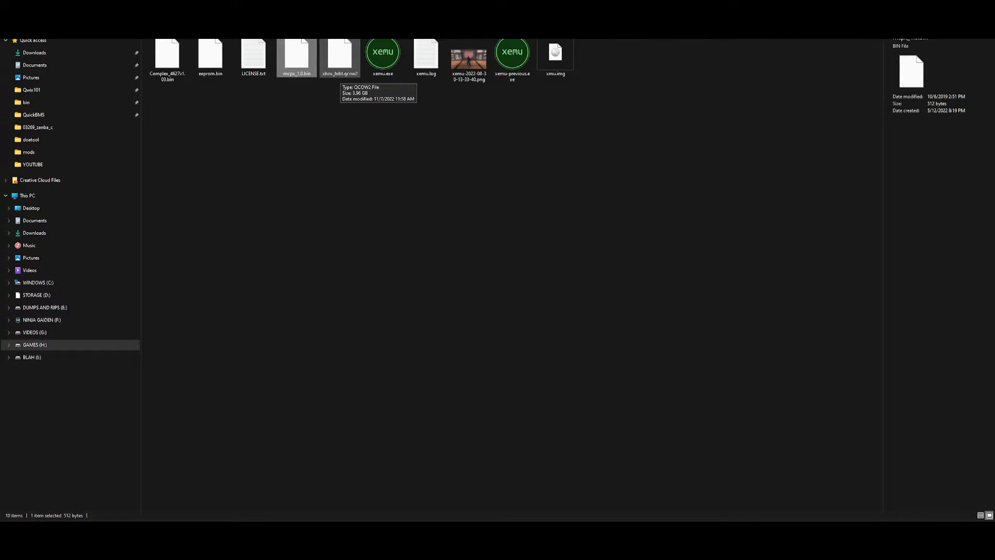
pyautogui.click(340, 54)
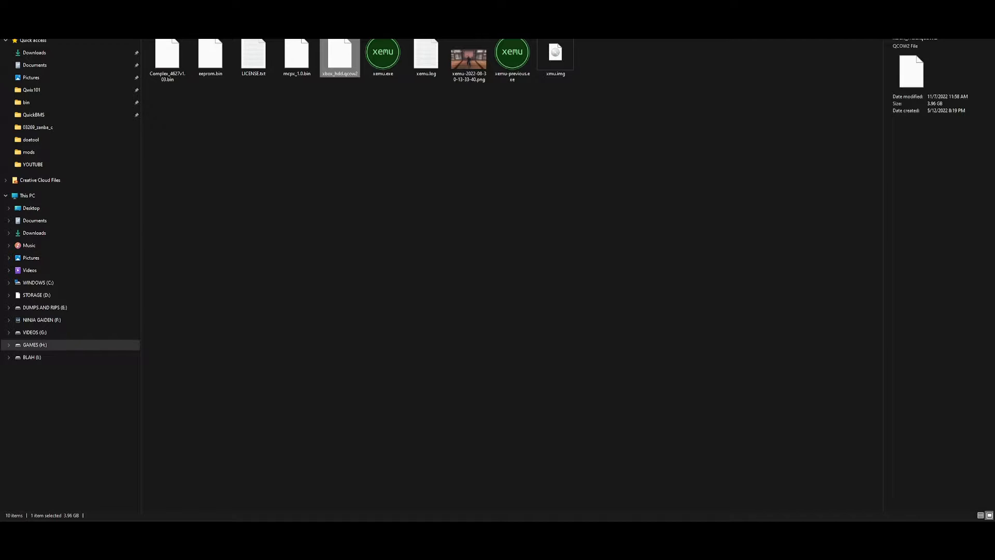
pyautogui.click(167, 53)
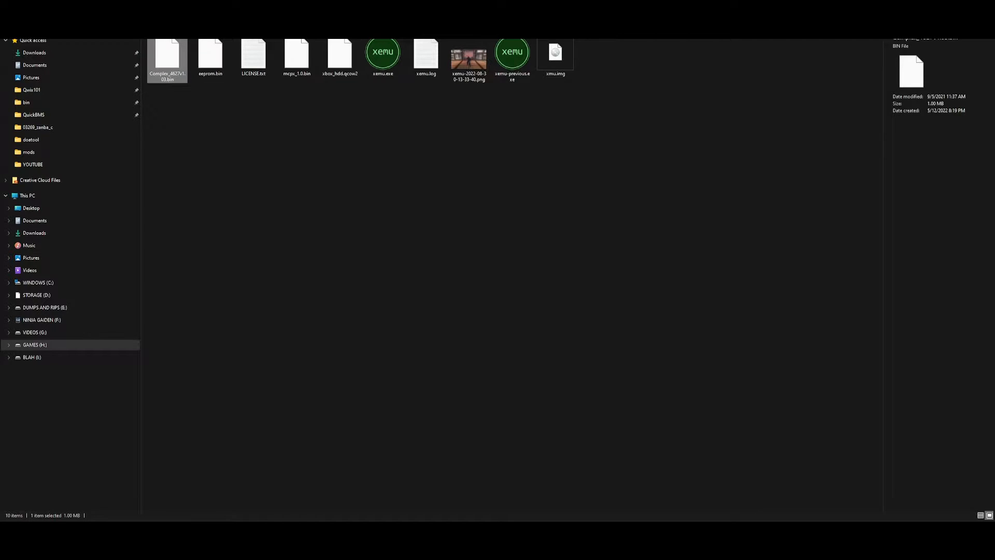
pyautogui.moveTo(167, 57)
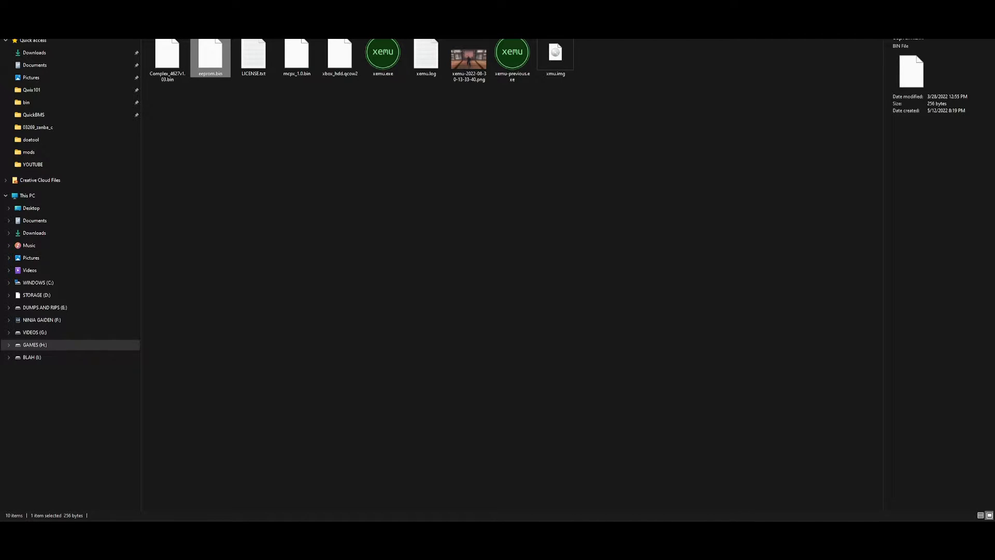
pyautogui.doubleClick(383, 52)
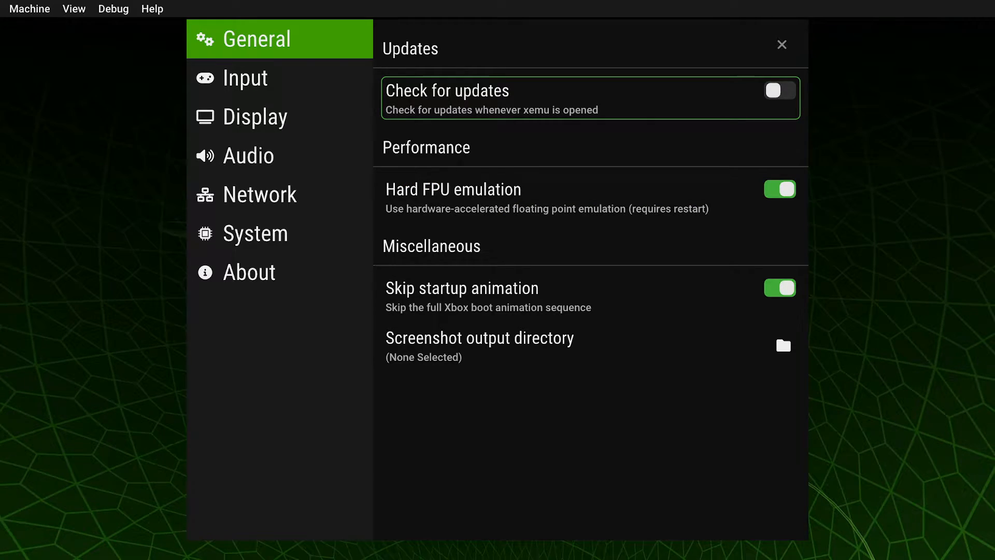
# Show the System settings with MCPX, BIOS, hard disk and EEPROM paths
pyautogui.click(255, 233)
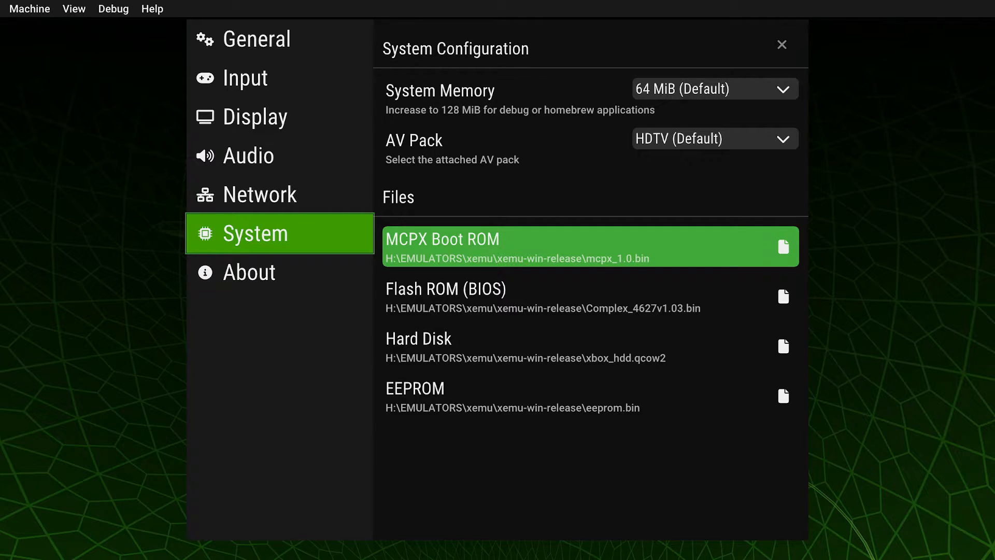
pyautogui.click(784, 247)
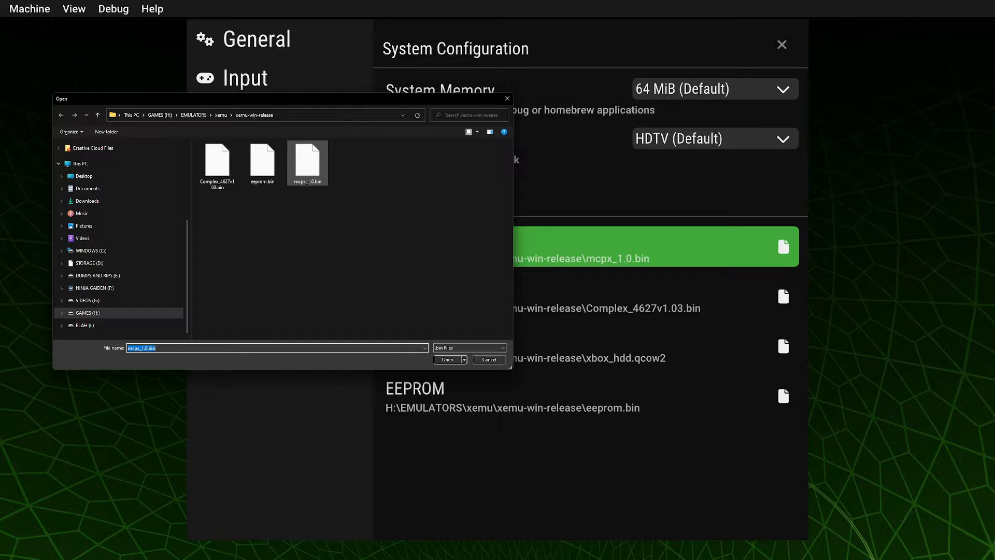
pyautogui.click(446, 360)
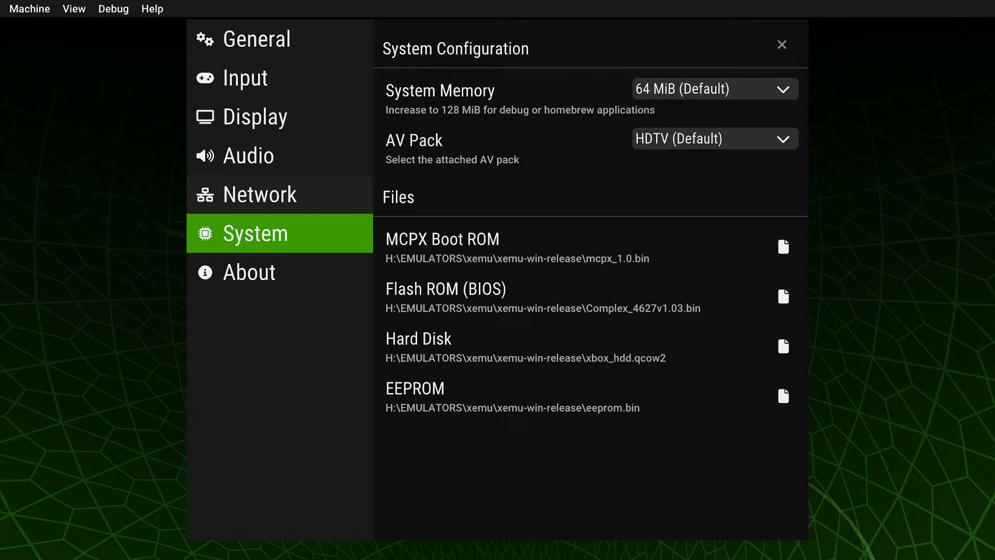
pyautogui.click(259, 194)
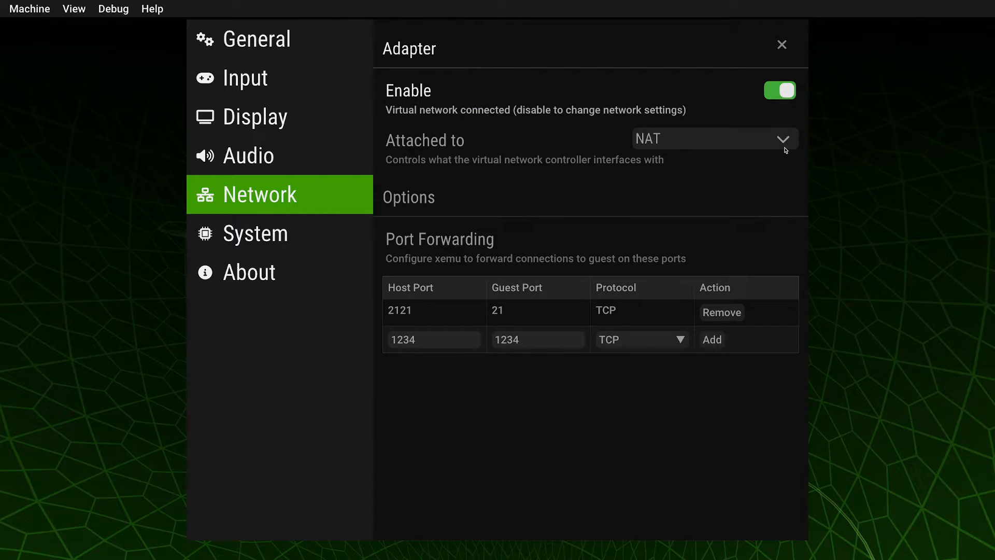
pyautogui.moveTo(432, 248)
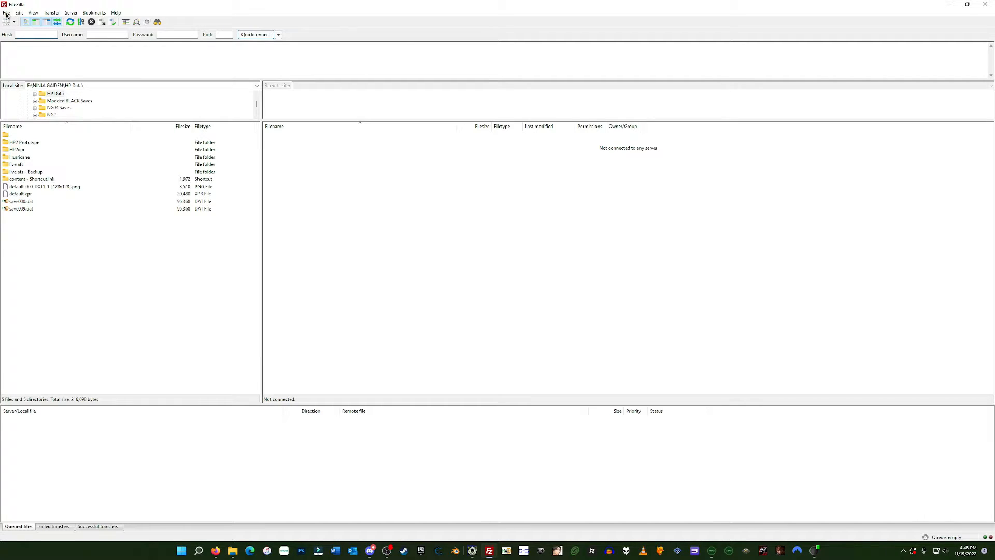
# Review the saved Xbox FTP site for 127.0.0.1 port 2121 in Site Manager, including encryption
pyautogui.click(4, 22)
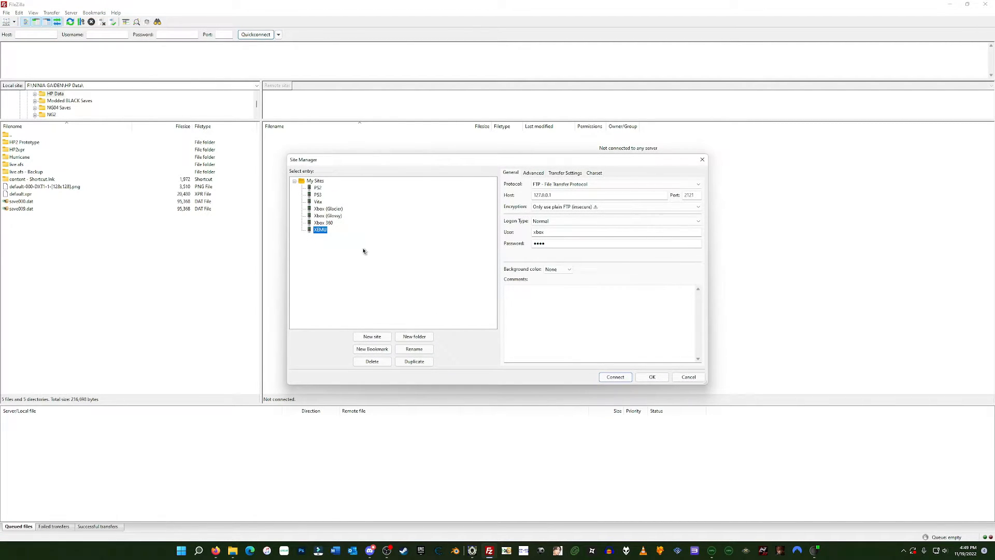
pyautogui.click(614, 220)
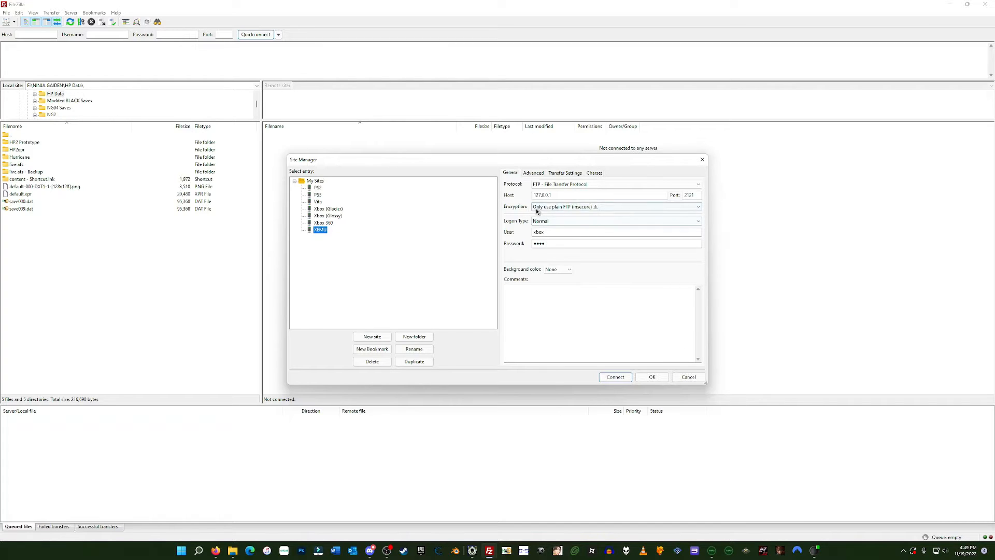
pyautogui.click(533, 173)
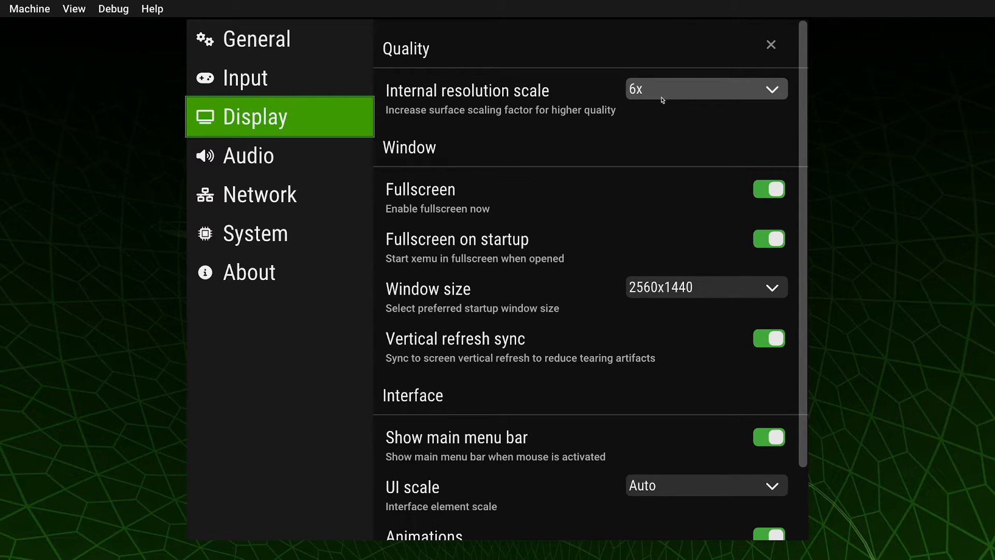
# Set the internal resolution scale to 6x and close settings to return to the dashboard
pyautogui.click(705, 88)
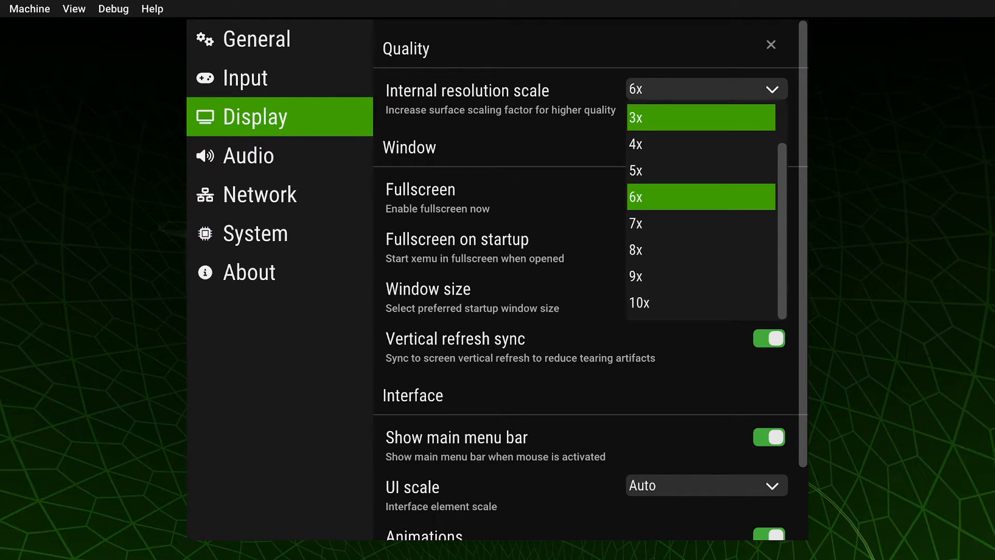
pyautogui.click(701, 196)
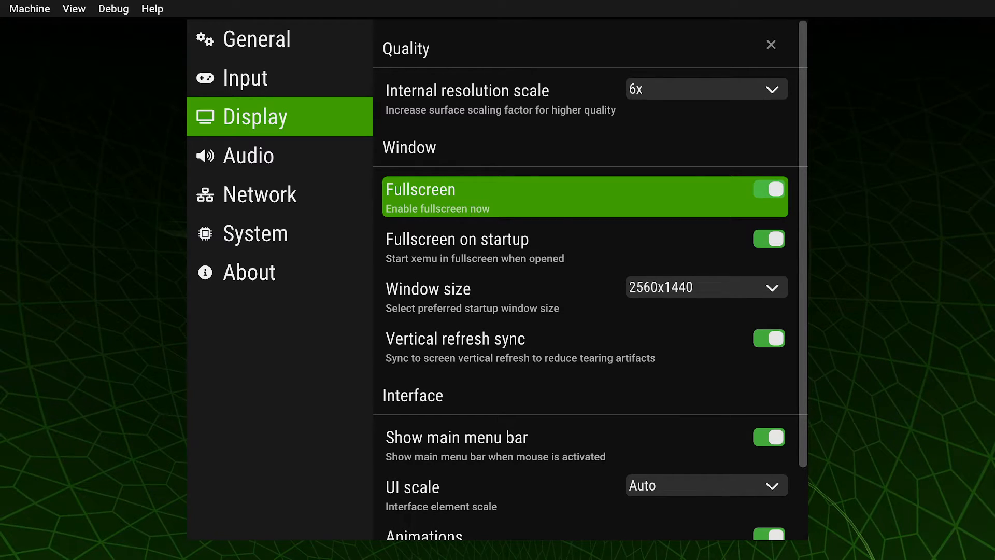
pyautogui.click(705, 287)
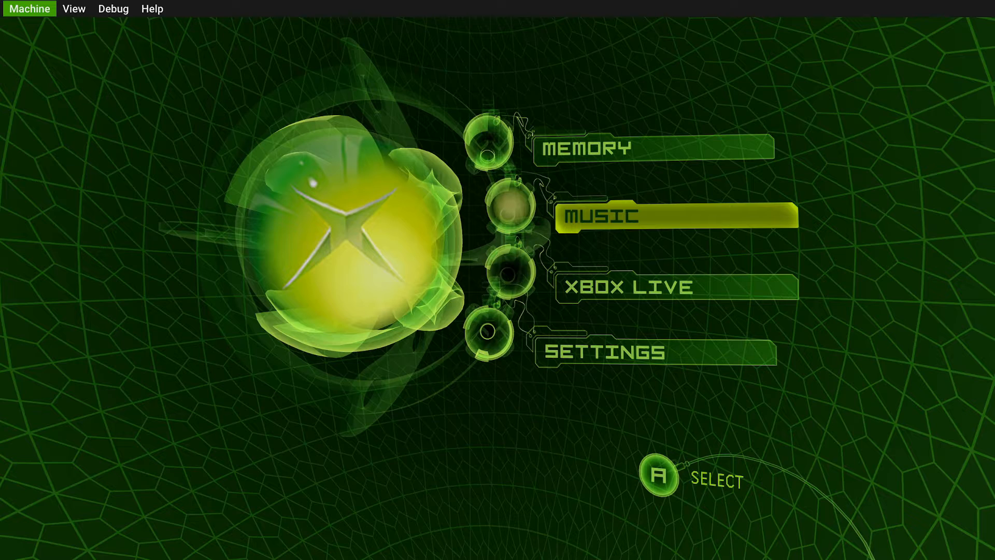
# Load the Ninja Gaiden Black disc via Machine > Load Disc so it boots to the main menu
pyautogui.click(29, 8)
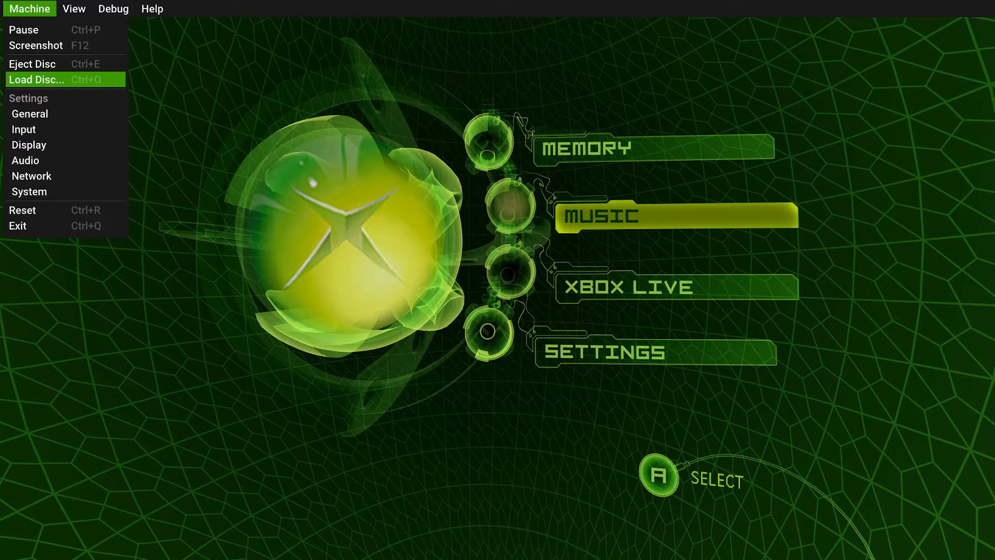
pyautogui.click(38, 79)
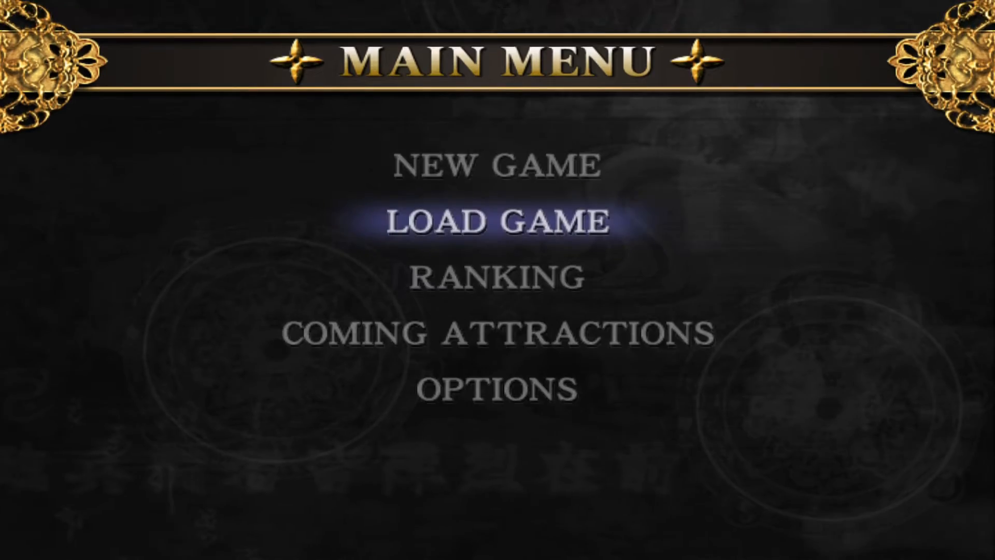
# Load a saved game, browse the pause menu's Weapon and Item lists, then resume play
pyautogui.click(496, 221)
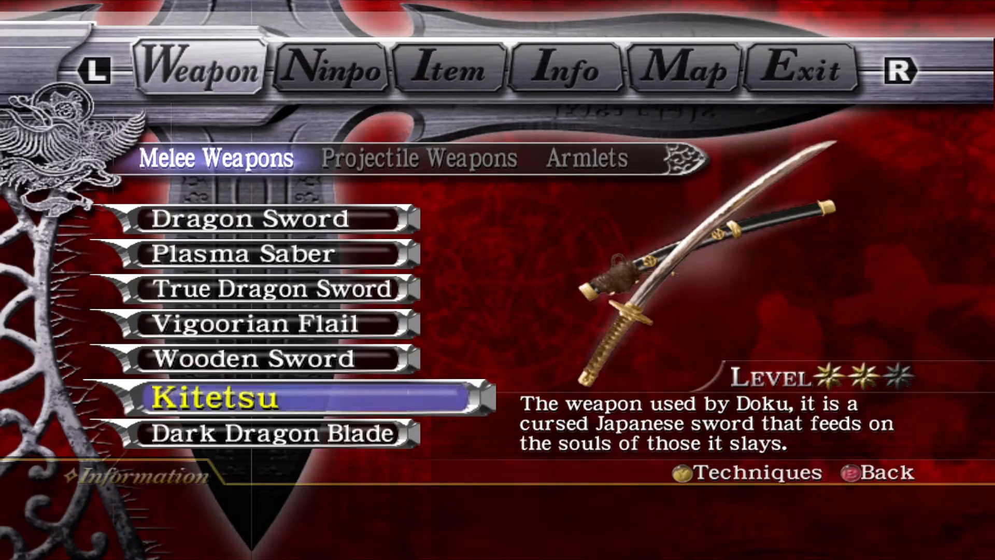
pyautogui.click(419, 158)
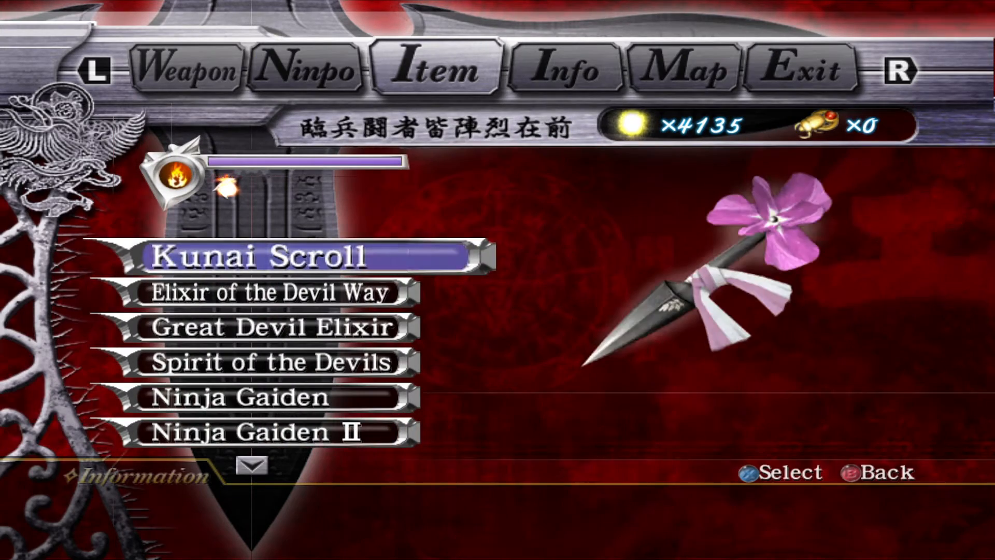
pyautogui.press('down')
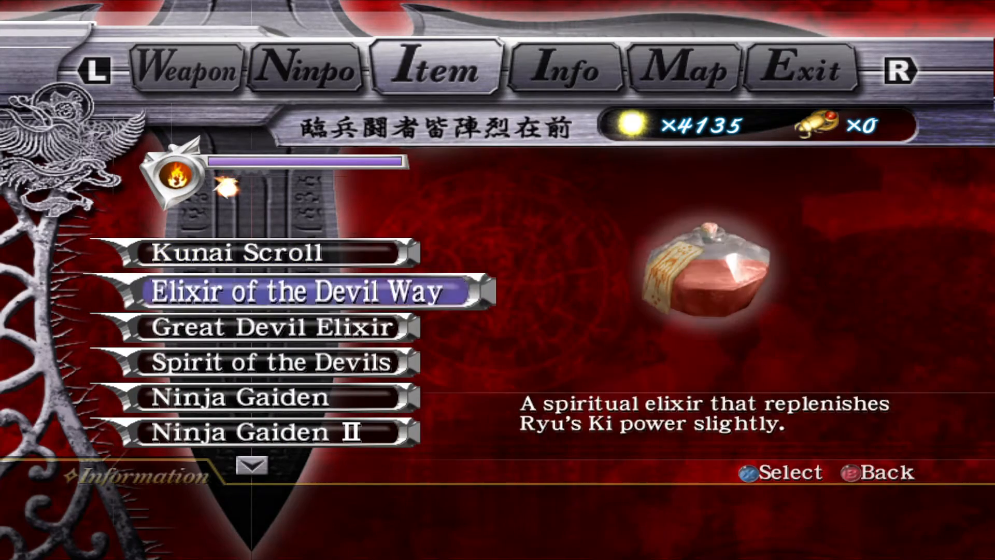
pyautogui.scroll(-3)
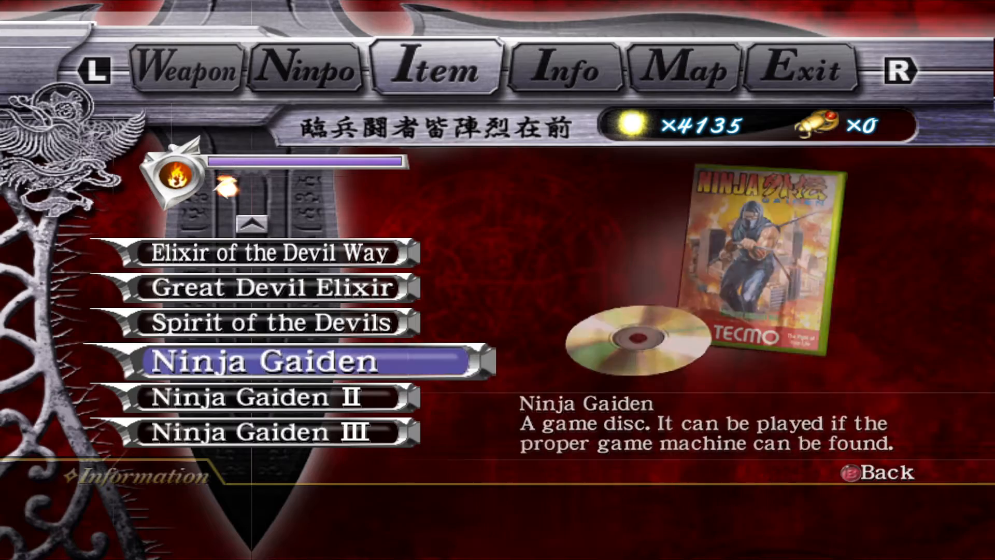
pyautogui.click(564, 68)
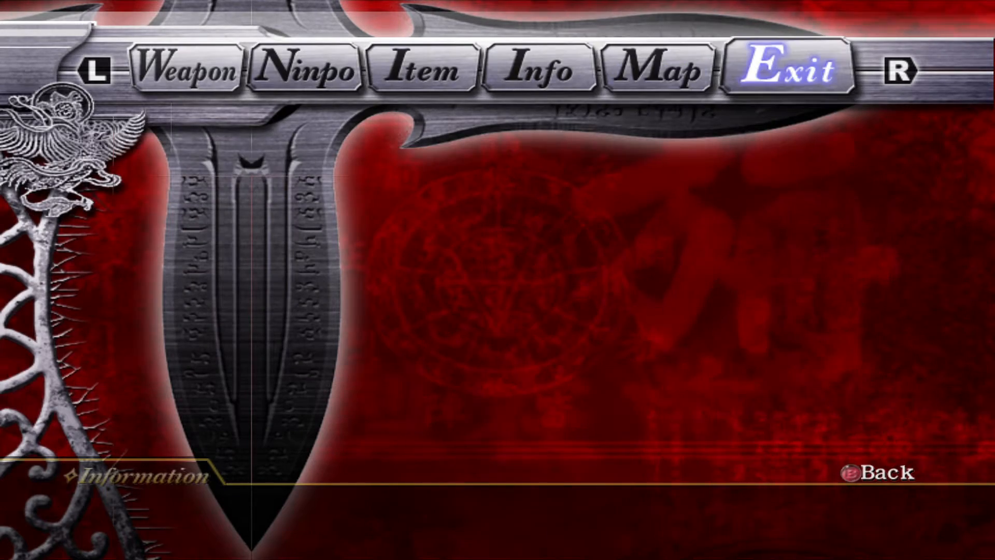
pyautogui.click(191, 68)
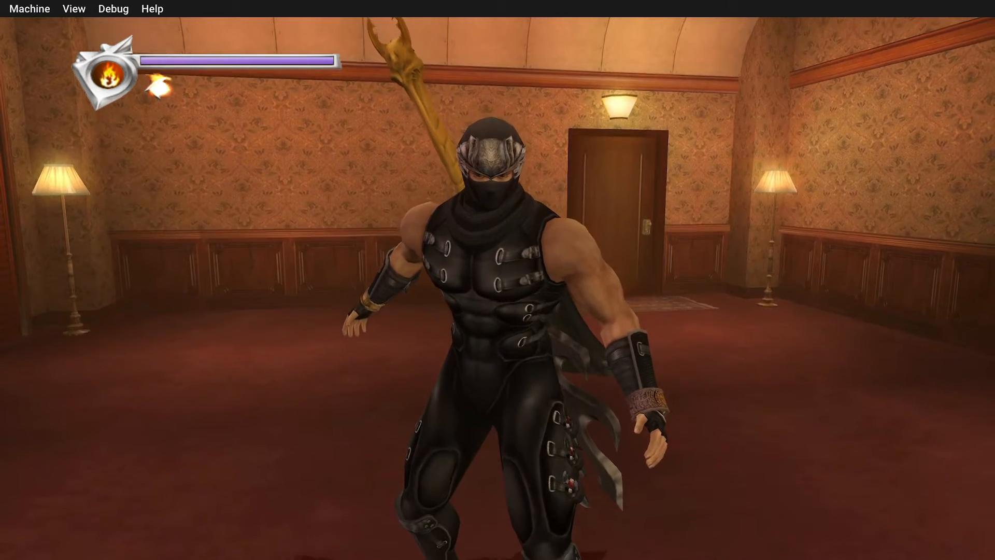
# Browse the emulator's menu bar including Debug, then return to the game's LOAD GAME screen
pyautogui.click(74, 8)
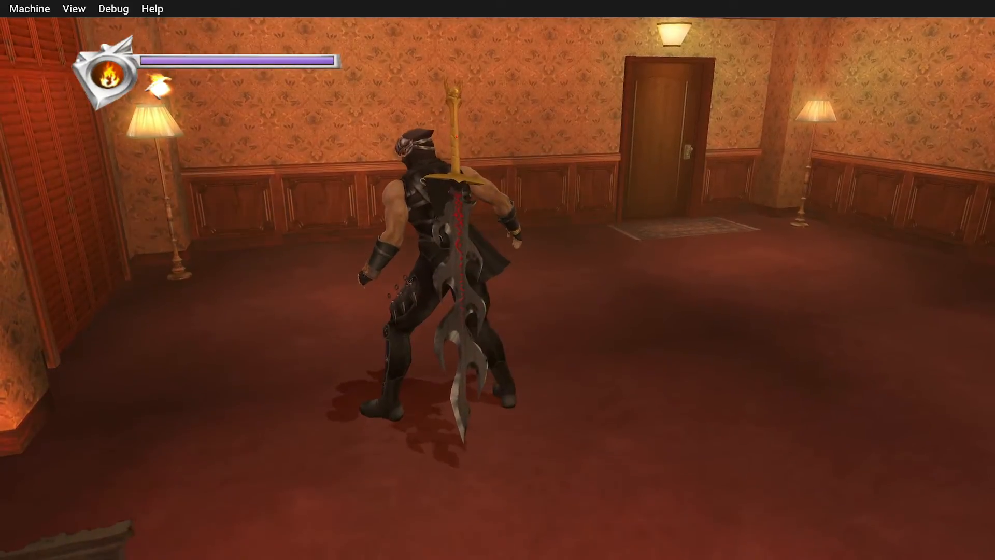
pyautogui.click(113, 8)
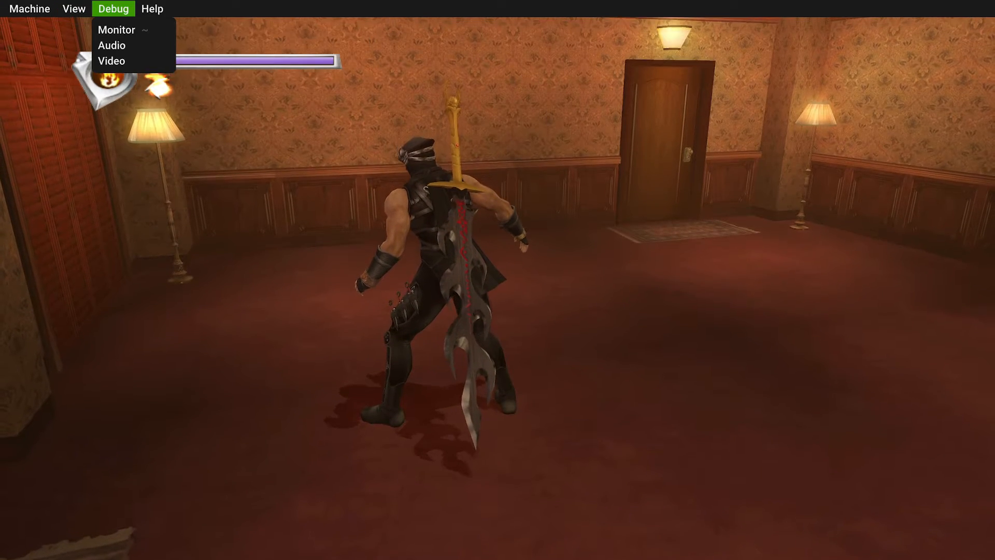
pyautogui.click(74, 9)
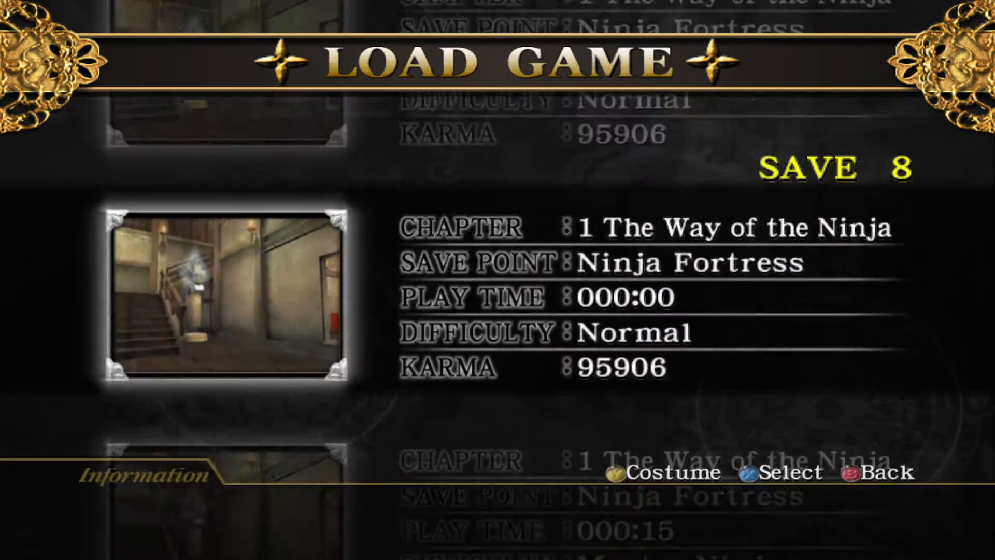
# Scroll the LOAD GAME slots down to SAVE 4 Ninja Fortress and load it
pyautogui.scroll(-3)
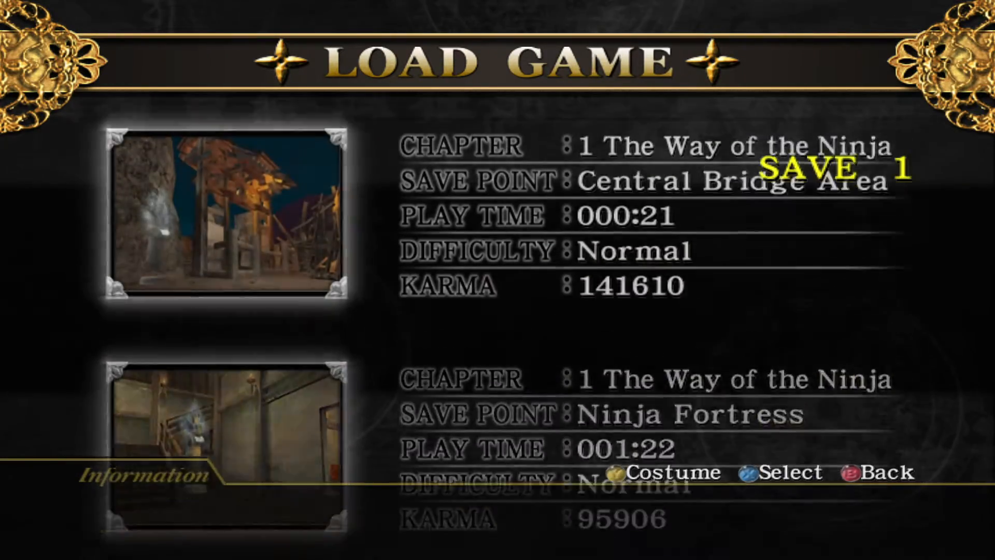
pyautogui.scroll(-3)
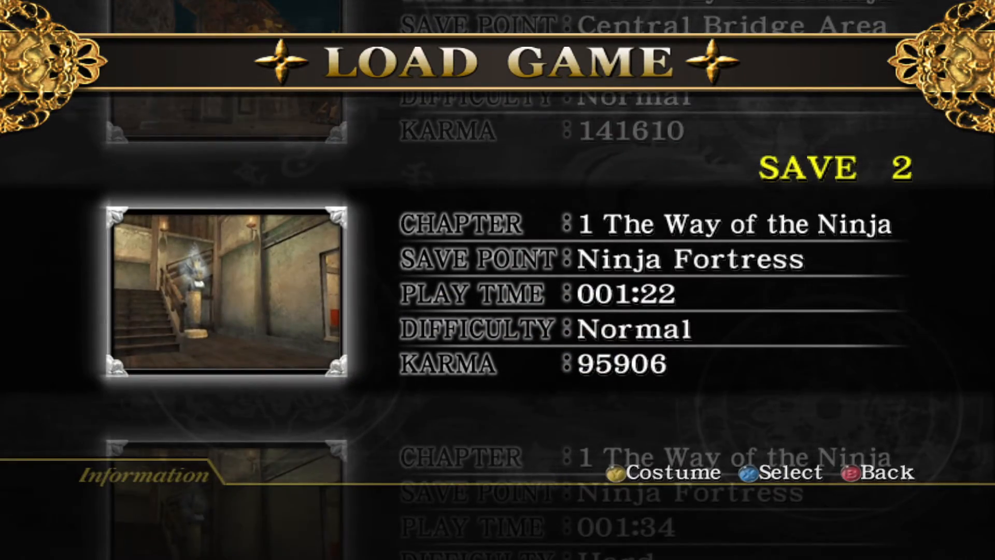
pyautogui.scroll(-3)
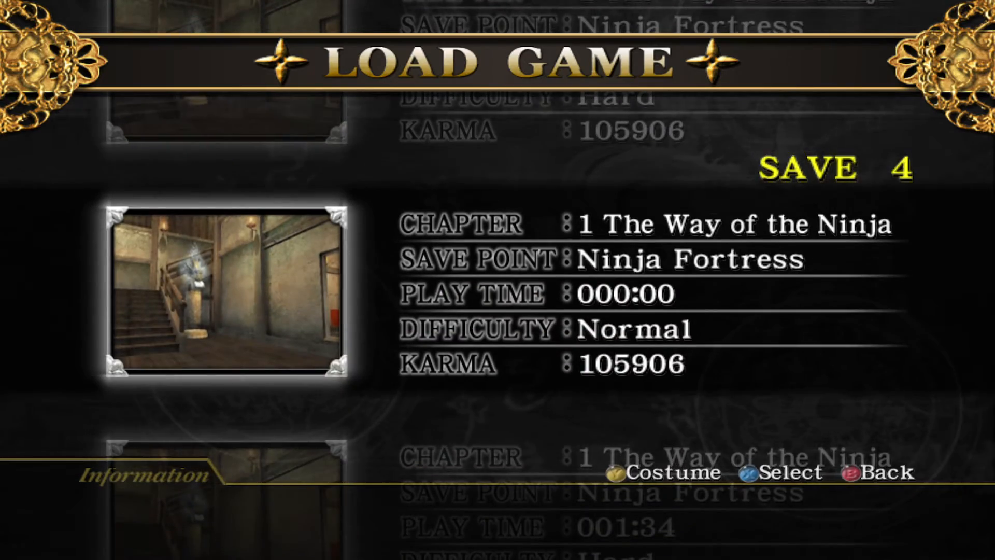
pyautogui.scroll(-3)
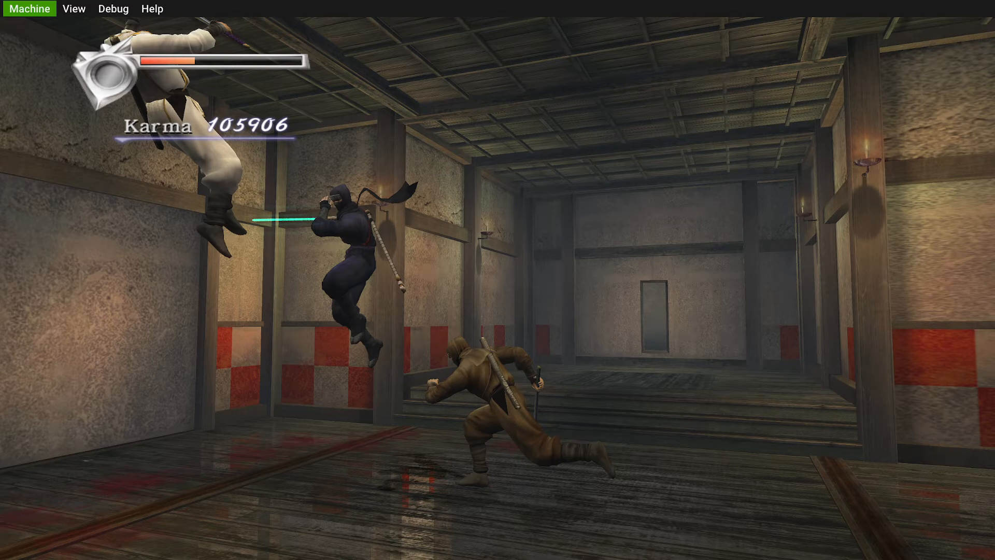
# Bring up the Machine menu over the fortress battle to reach Exit
pyautogui.click(29, 8)
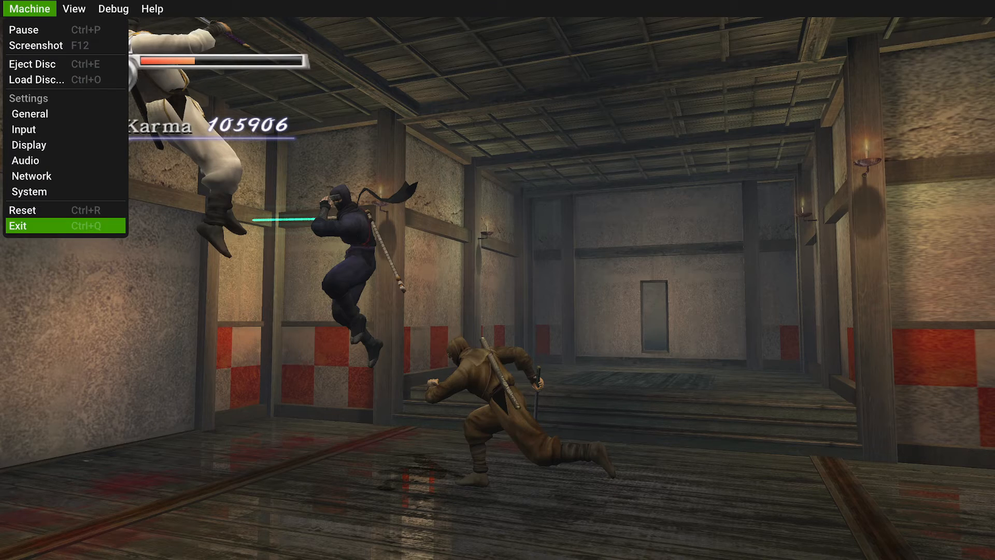